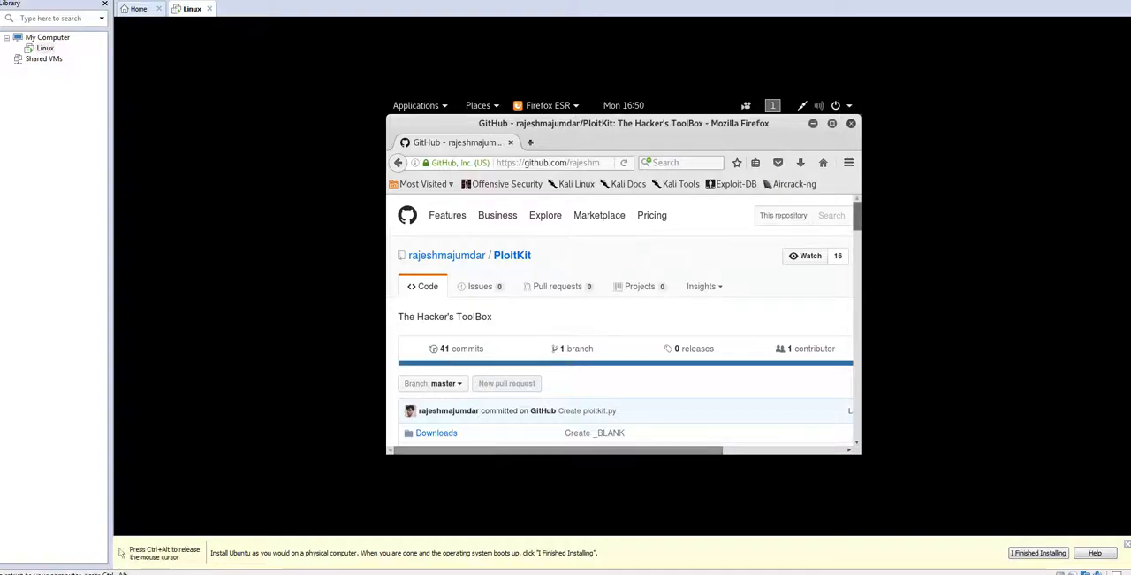
Clone the PloitKit repository from GitHub and prepare the 'python ploitkit.py' launch command.
{"action": "scroll", "scroll_direction": "down", "scroll_amount": 3}
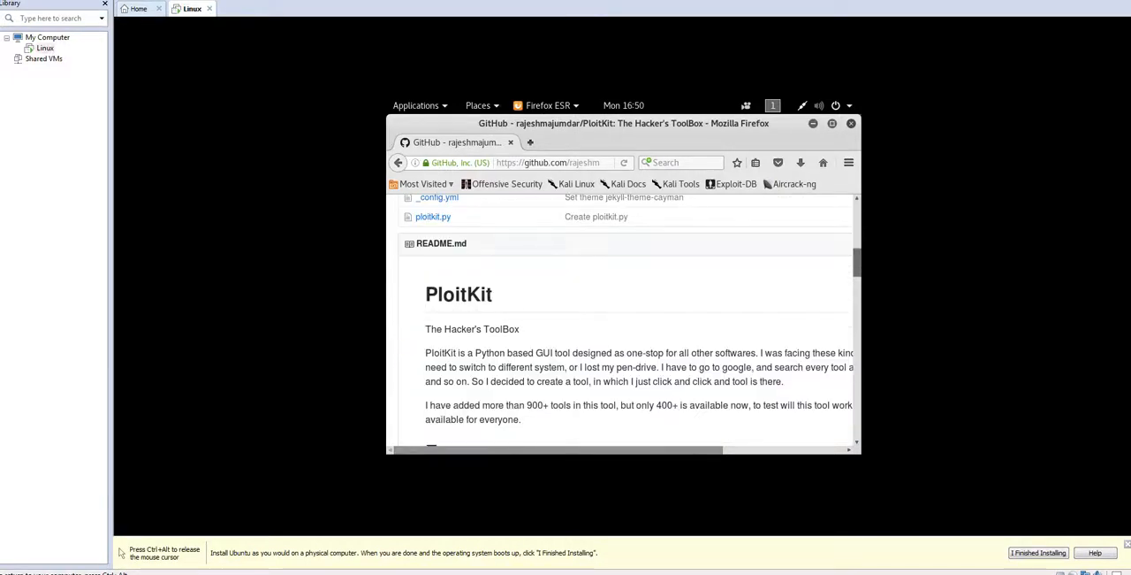
{"action": "scroll", "scroll_direction": "down", "scroll_amount": 3}
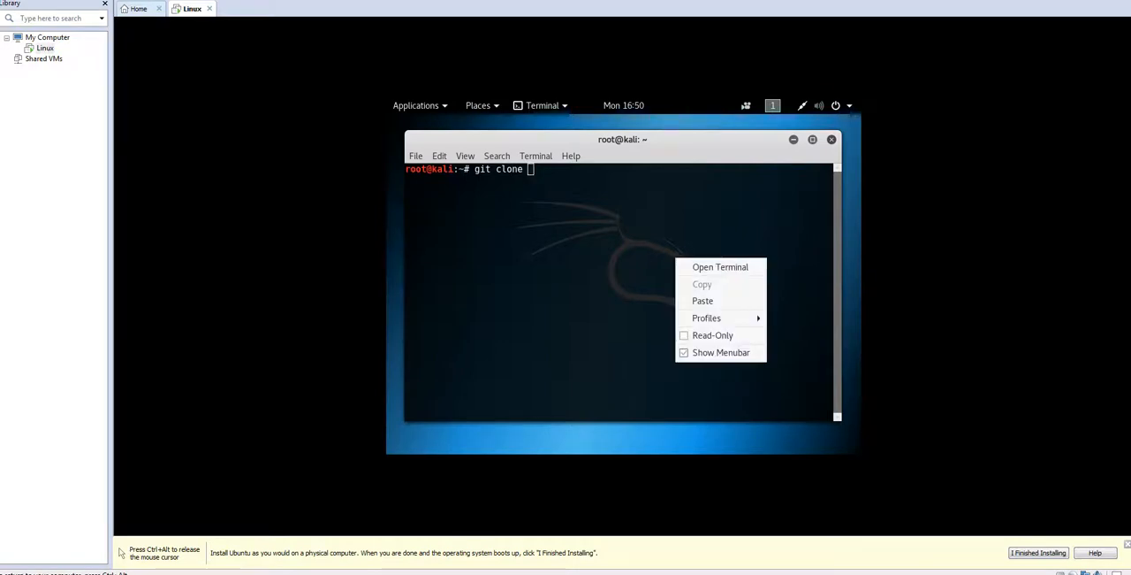
{"action": "left_click", "coordinate": [701, 301]}
{"action": "type", "text": "cd PloitKit"}
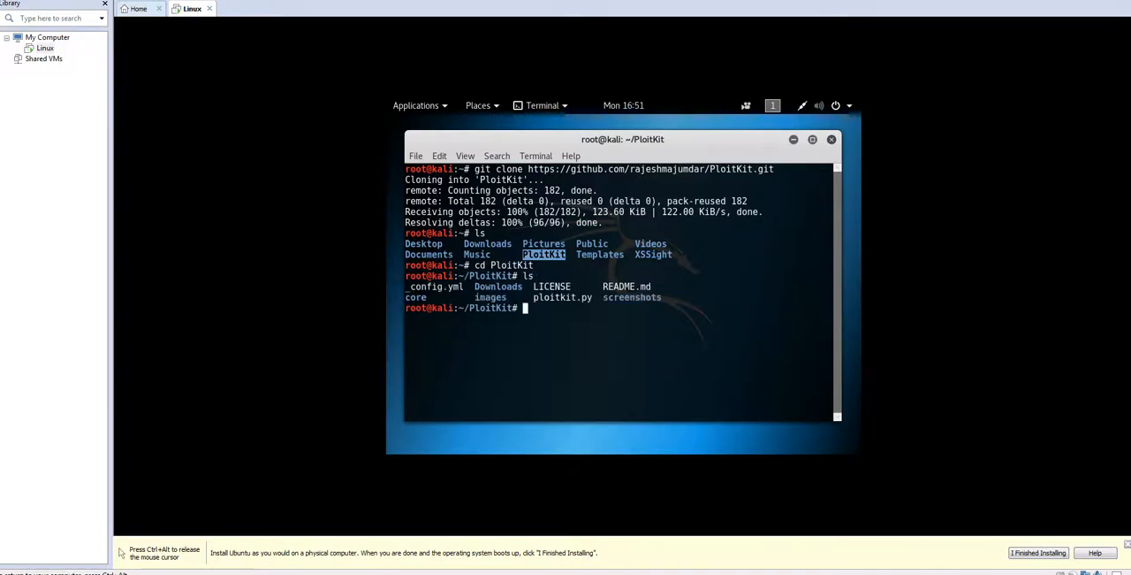
{"action": "type", "text": "python"}
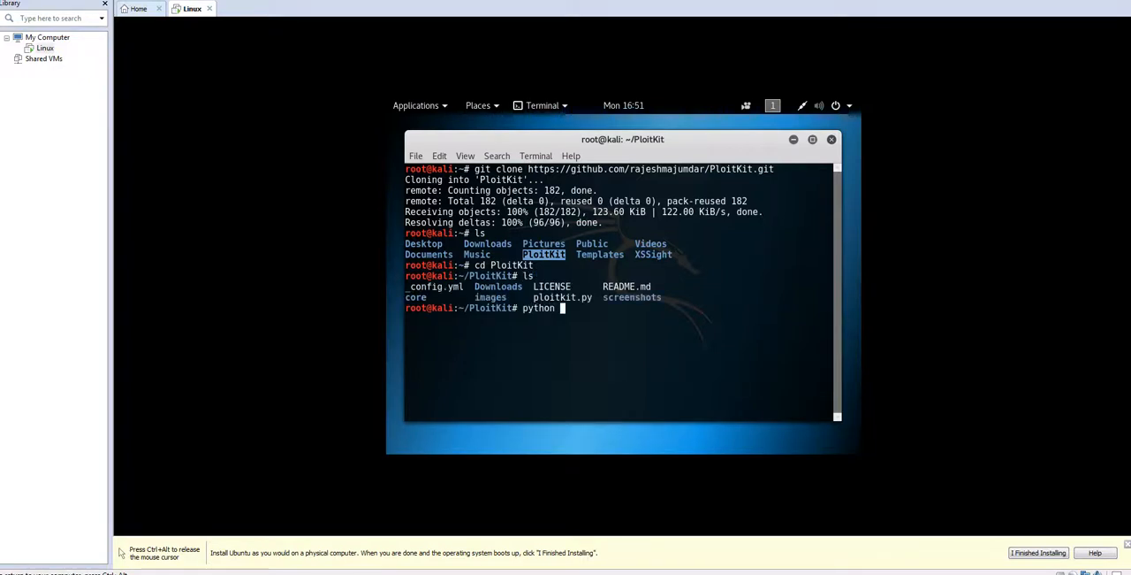
{"action": "right_click", "coordinate": [562, 308]}
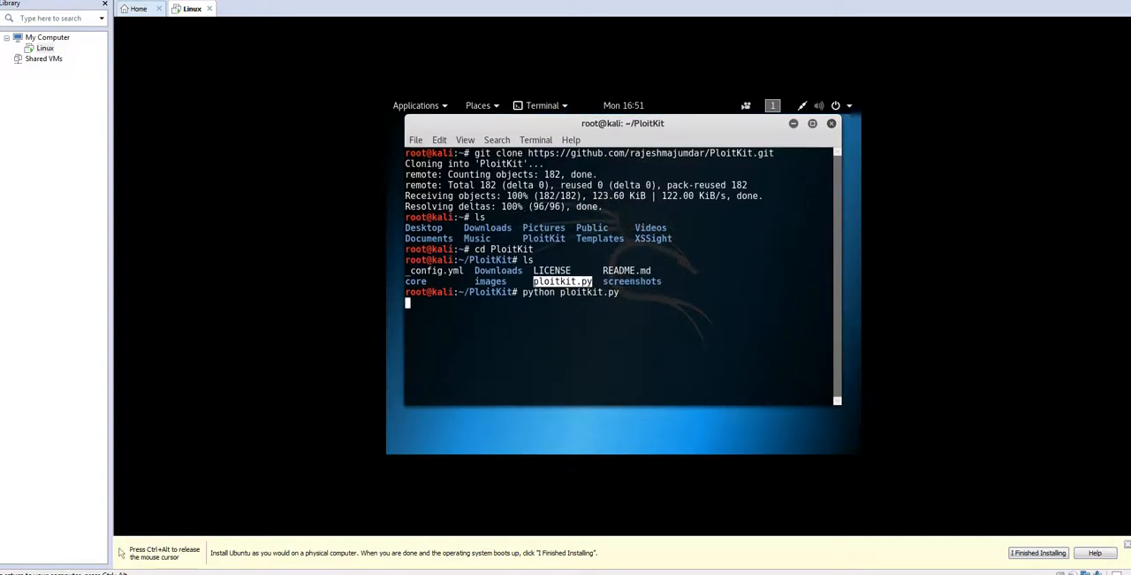
Launch ploitkit.py so the PloitKit toolbox window appears with Vulnerability Analysis expanded.
{"action": "key", "text": "Return"}
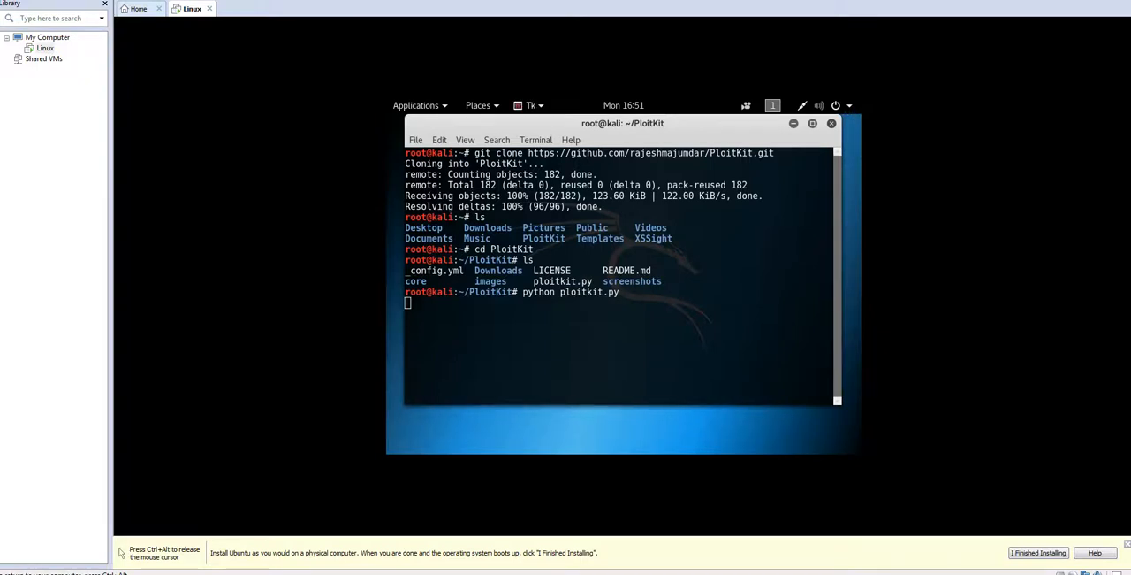
{"action": "key", "text": "Return"}
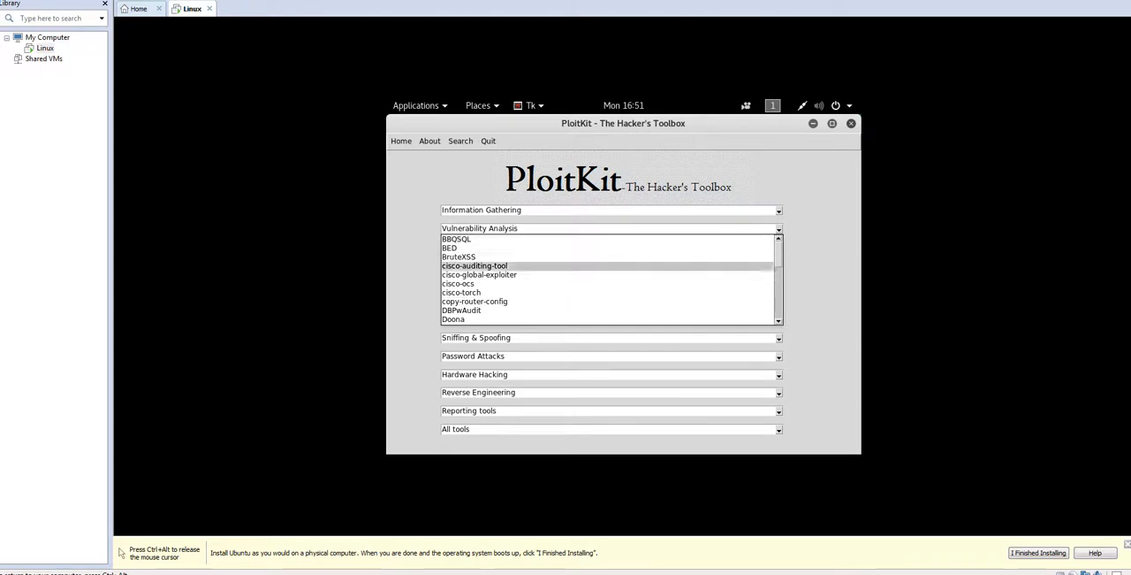
{"action": "left_click", "coordinate": [458, 256]}
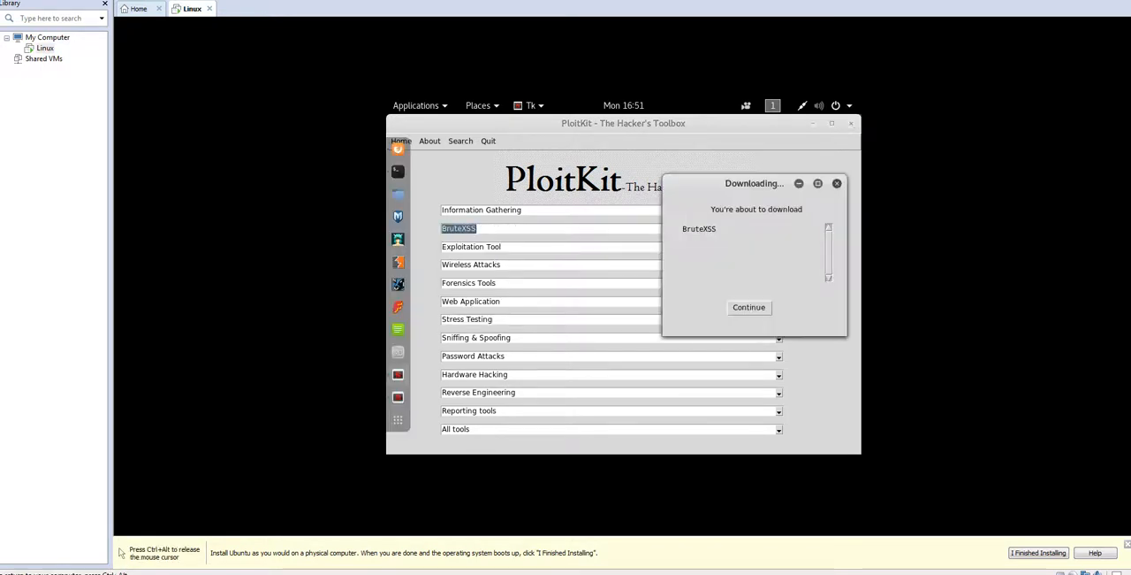
{"action": "left_click", "coordinate": [838, 184]}
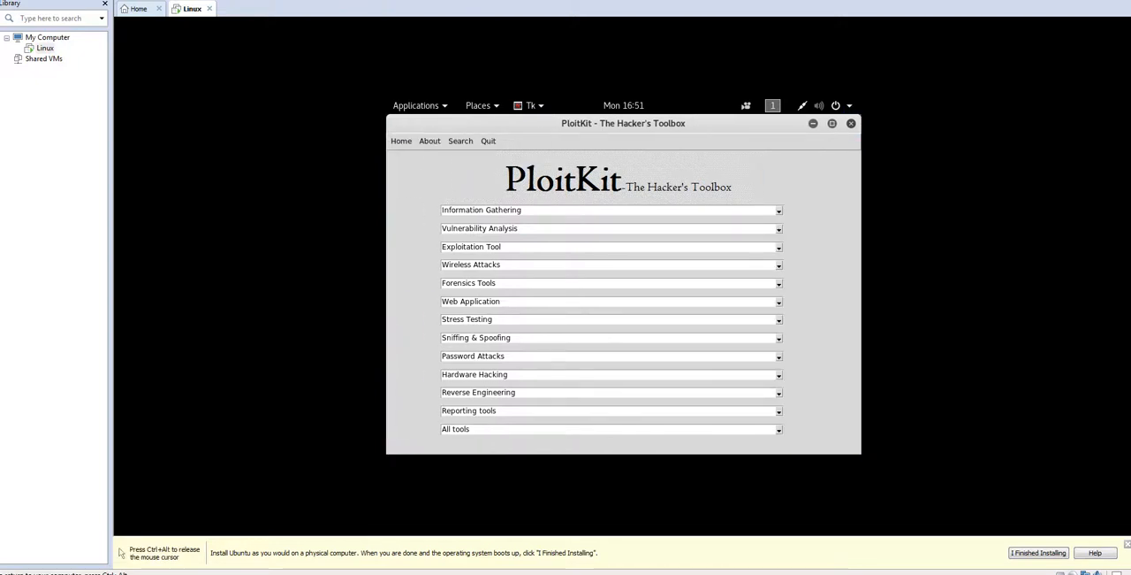
Download DNSChef (dnschef-0.3.zip) from the Sniffing & Spoofing tools, confirming the prompt.
{"action": "left_click", "coordinate": [610, 336]}
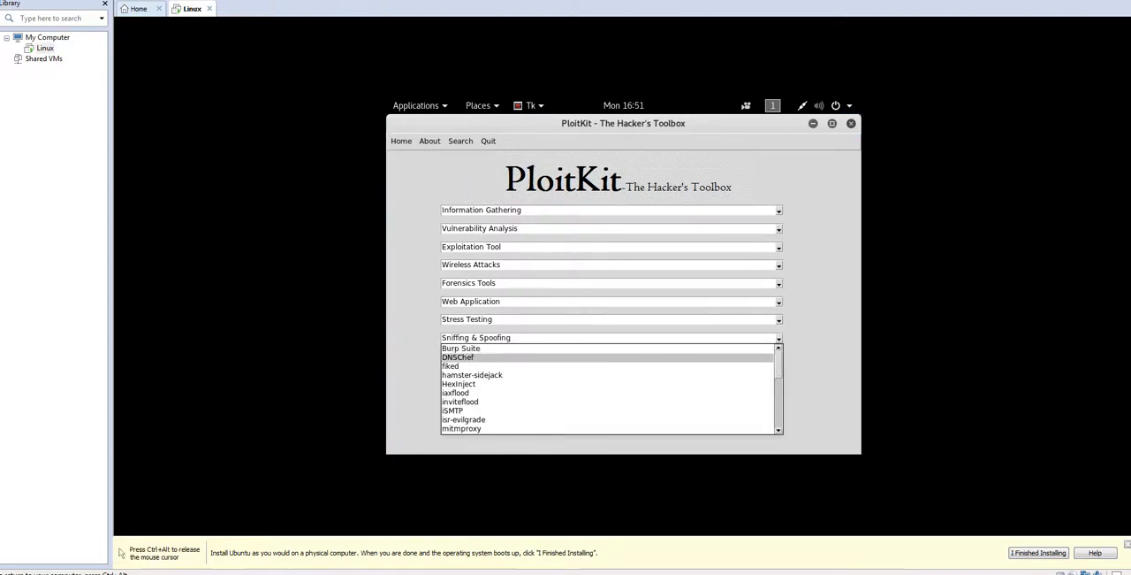
{"action": "left_click", "coordinate": [458, 357]}
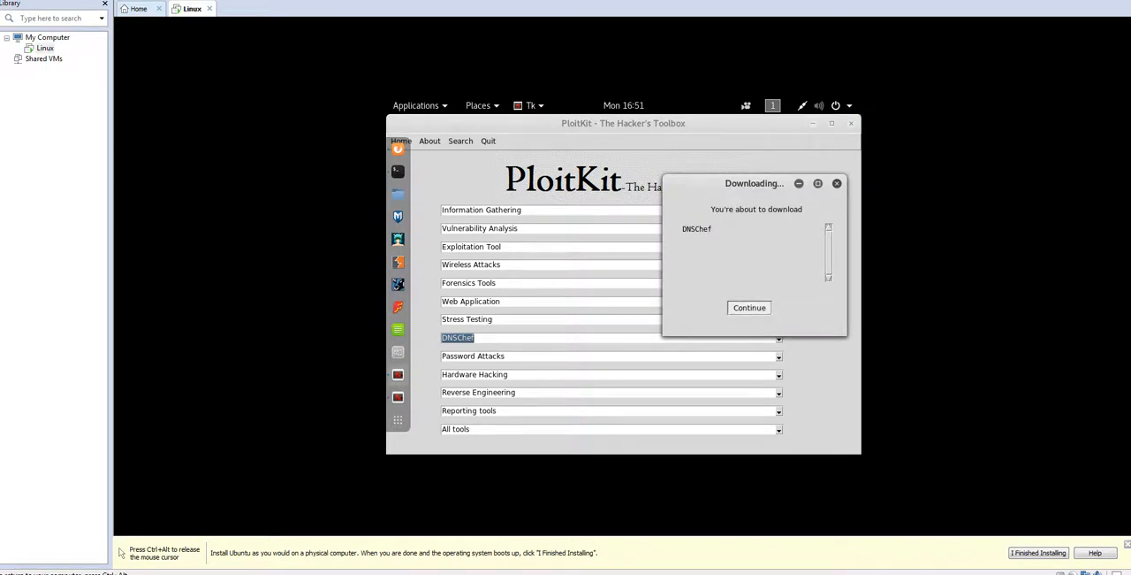
{"action": "left_click", "coordinate": [750, 308]}
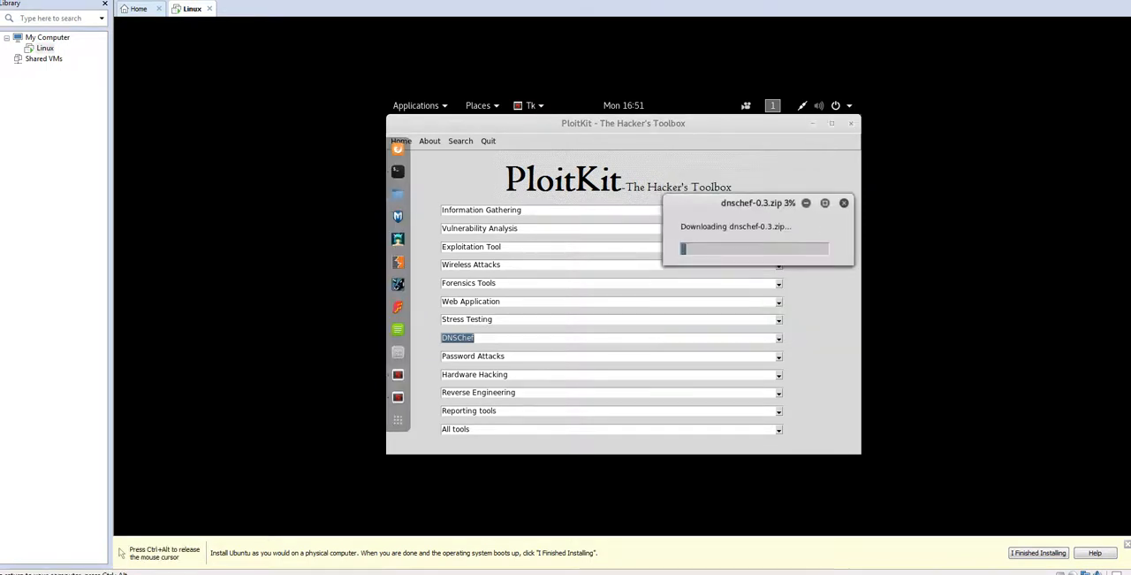